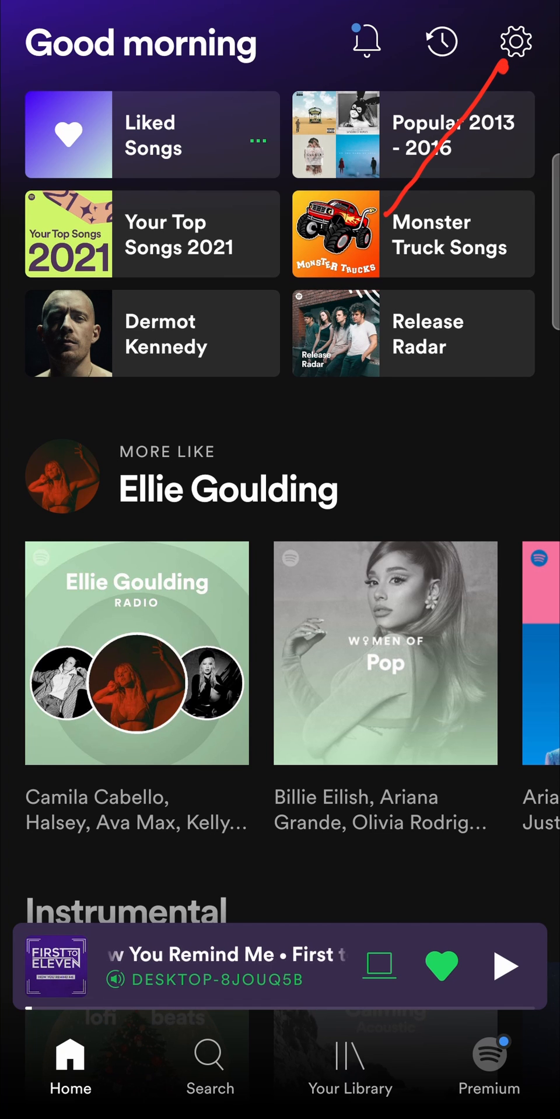
# Open the phone's Settings from the dock and scroll down to the Apps entry
pyautogui.click(514, 42)
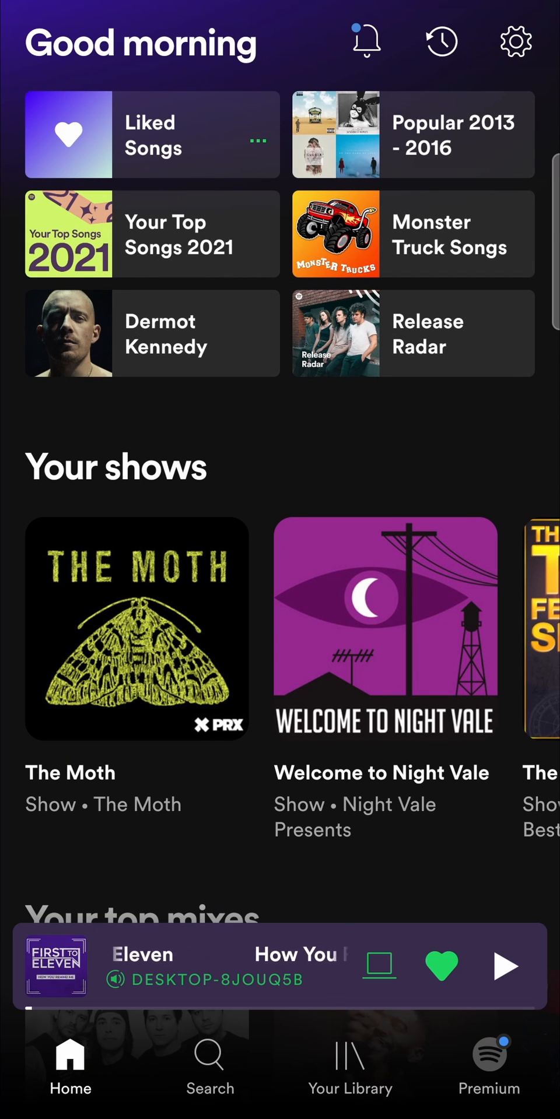
pyautogui.click(514, 42)
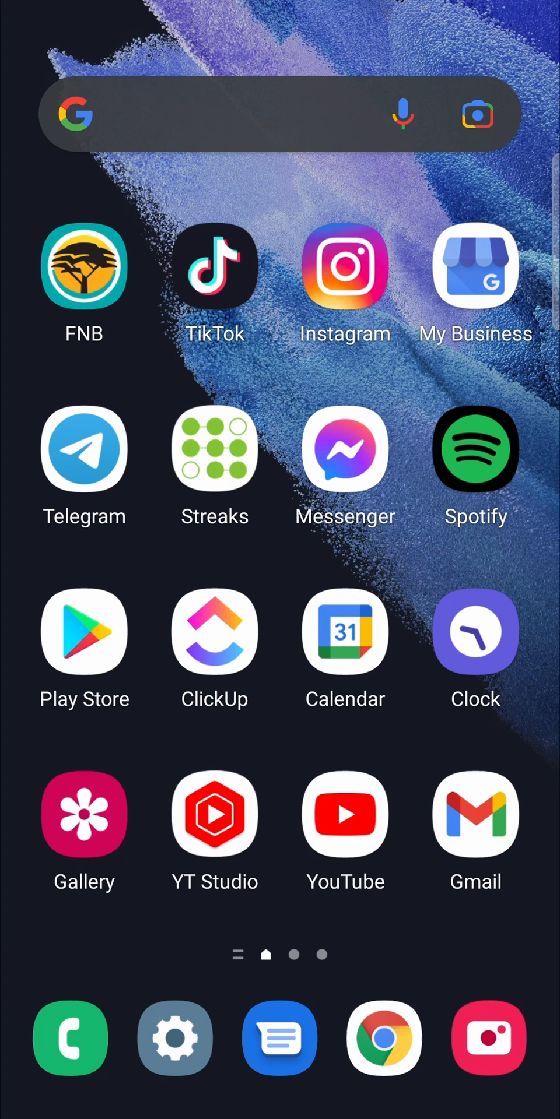
pyautogui.click(174, 1039)
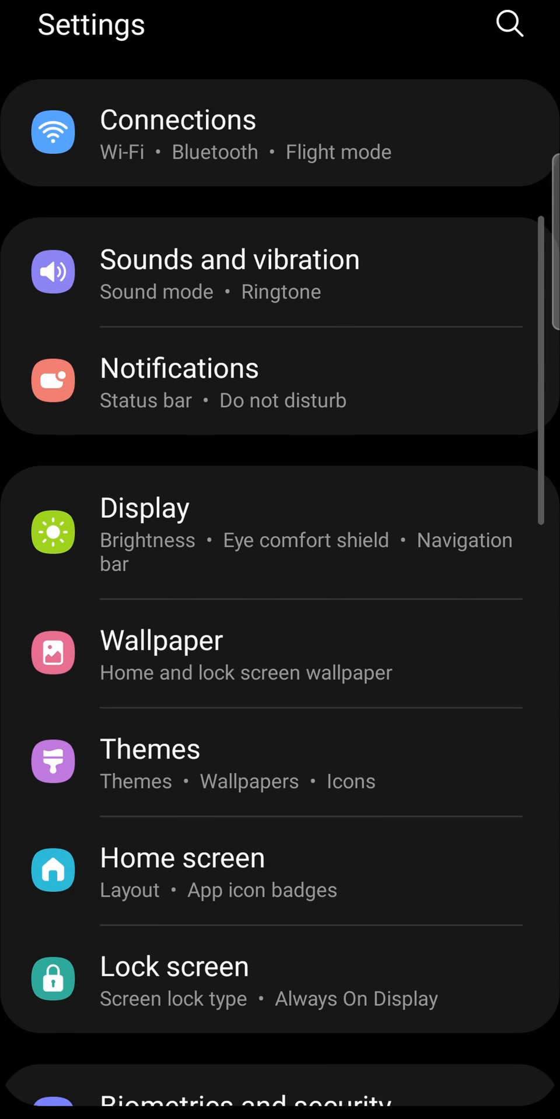
pyautogui.scroll(-3)
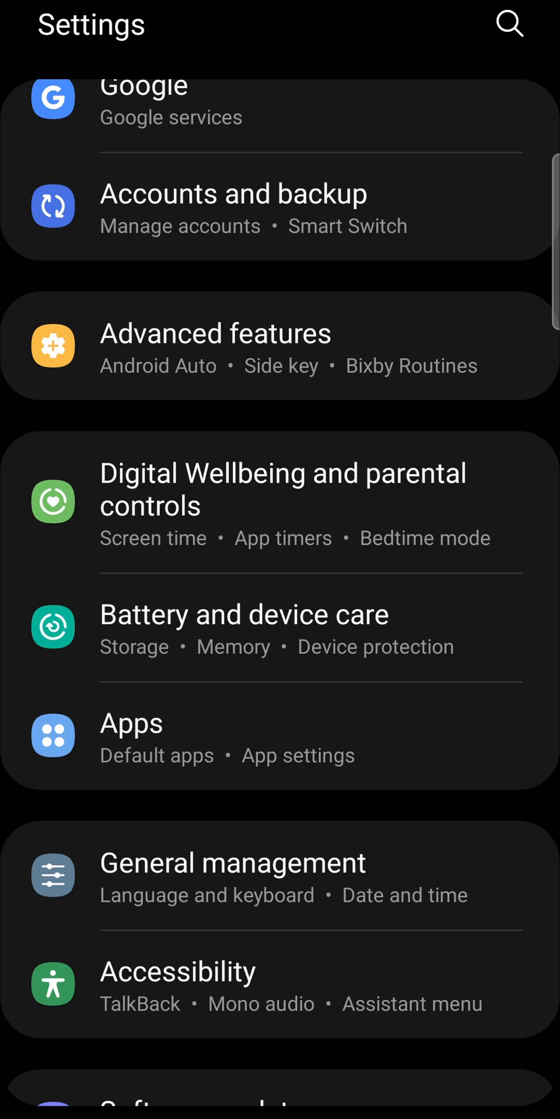
# Scroll the installed-apps list to Spotify and open its App info page
pyautogui.click(131, 736)
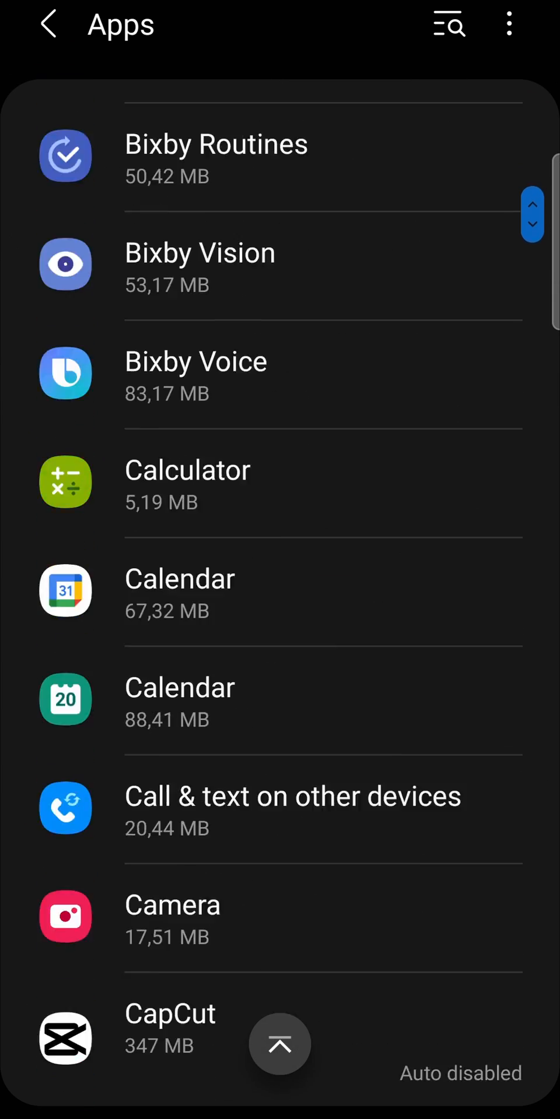
pyautogui.scroll(-3)
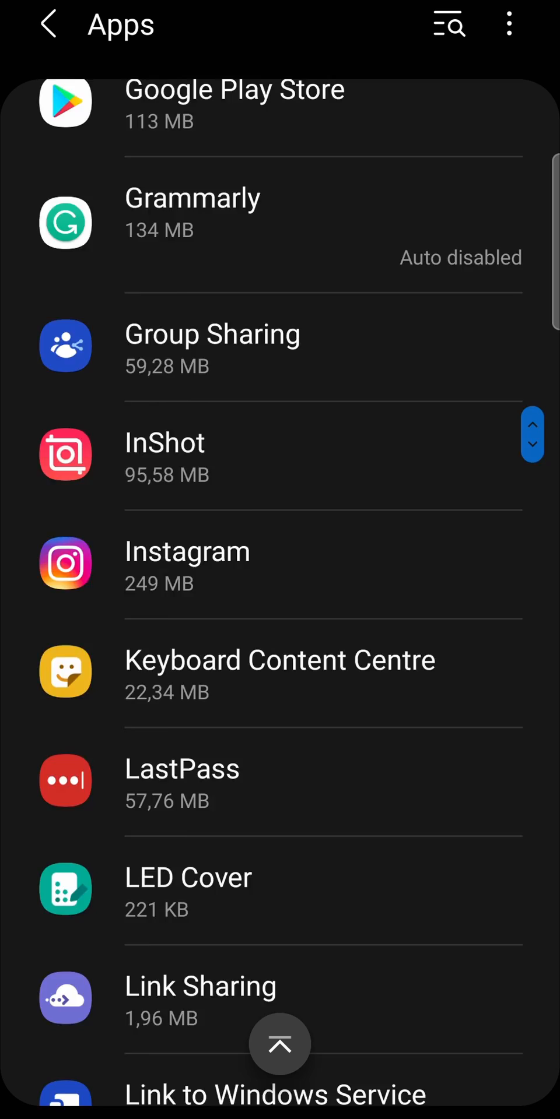
pyautogui.scroll(-3)
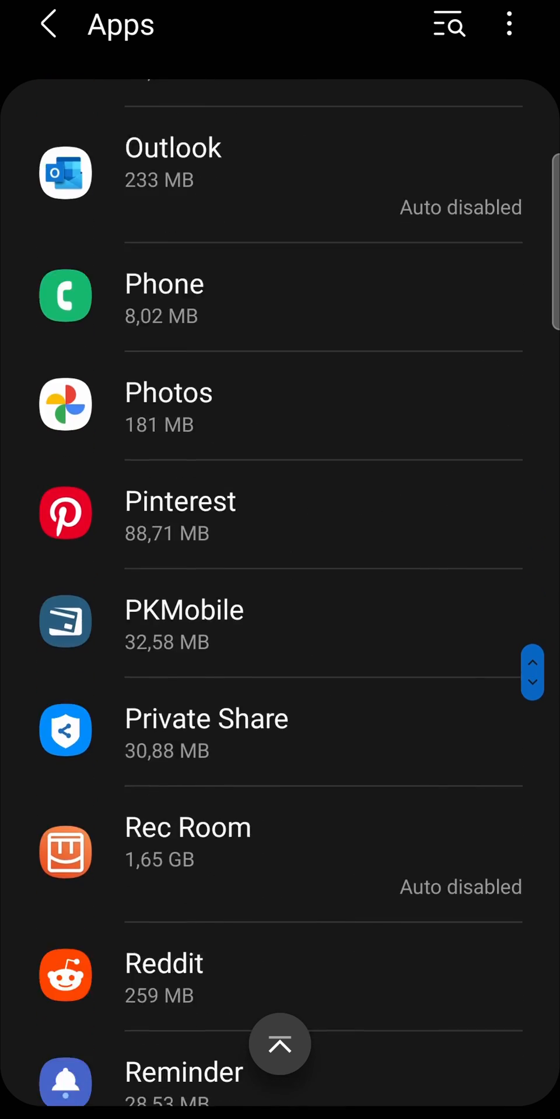
pyautogui.scroll(-3)
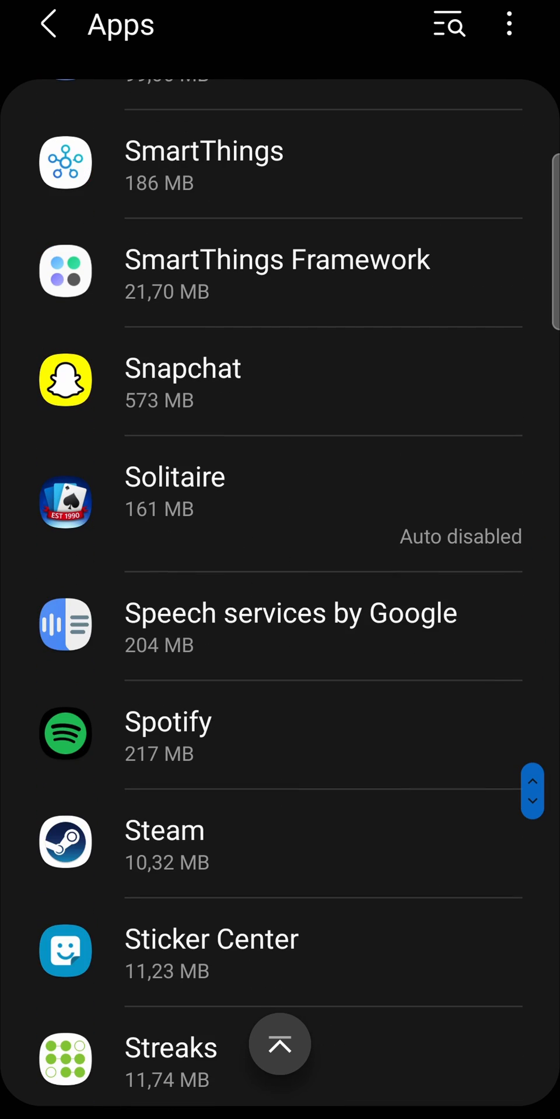
pyautogui.click(168, 720)
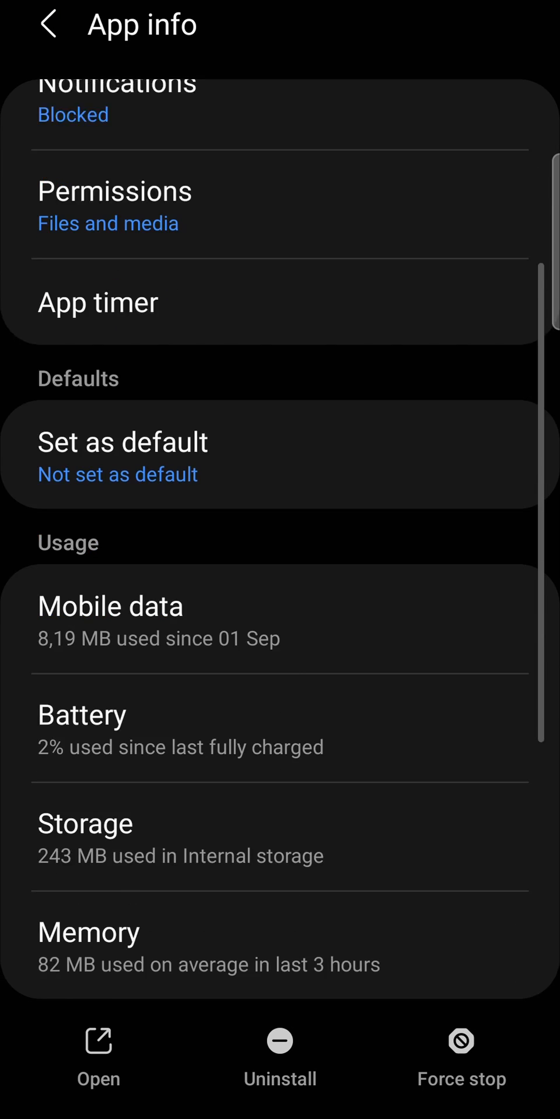
# View Spotify's storage and cache breakdown, then show the power-off and restart menu
pyautogui.scroll(-3)
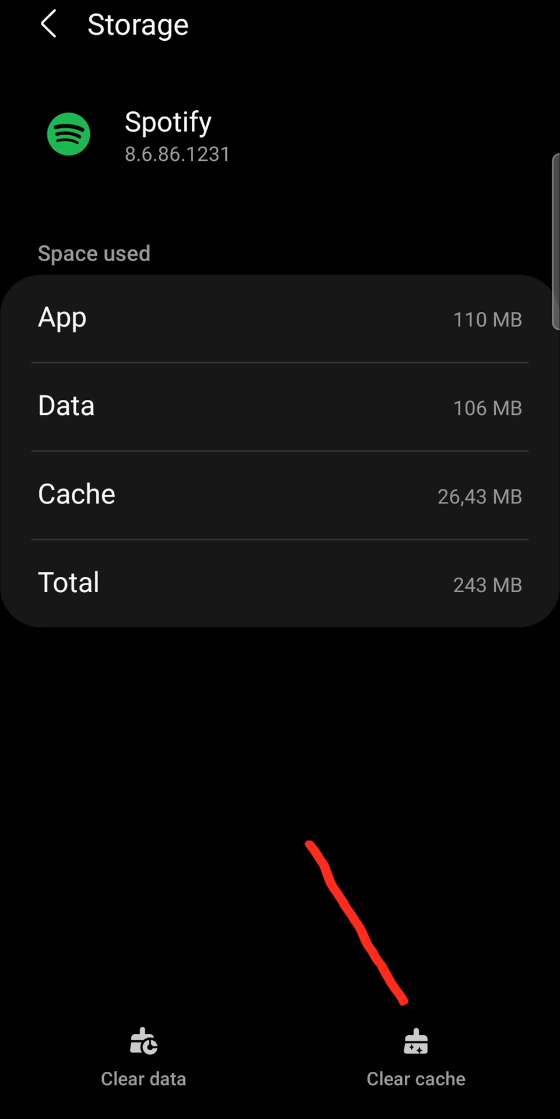
pyautogui.press('POWER')
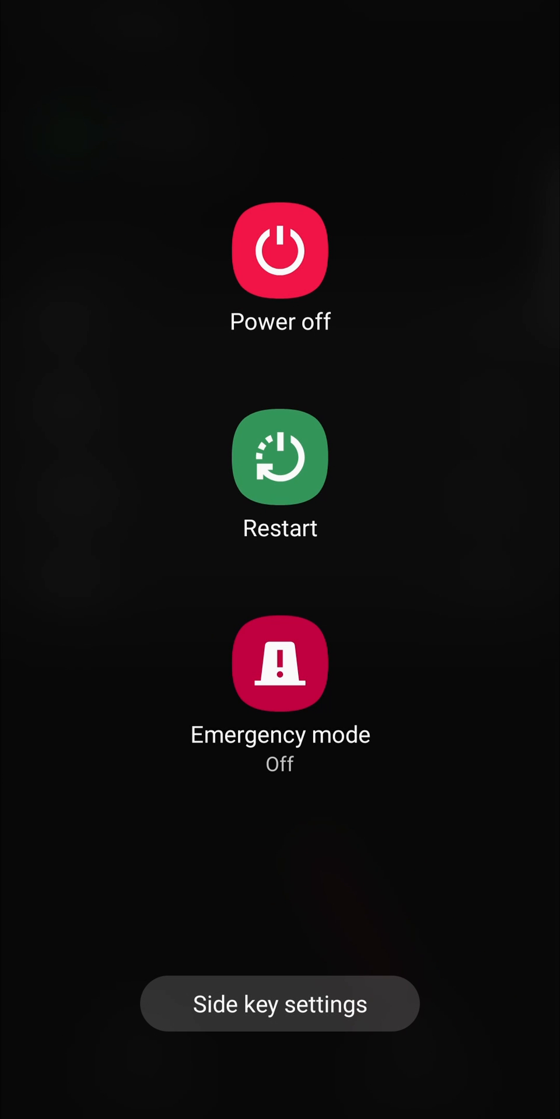